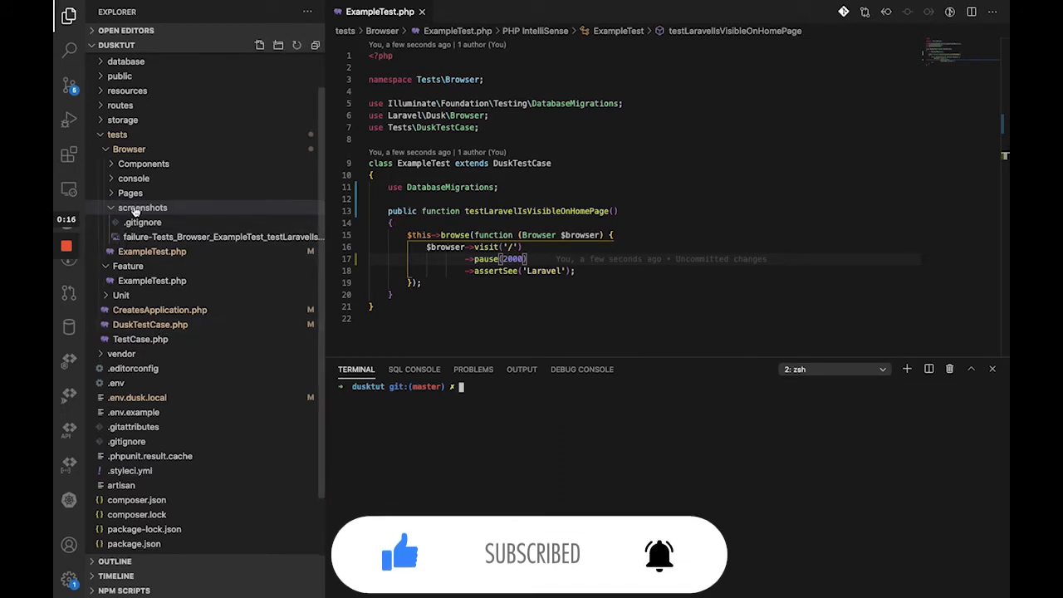
mouse_move(143, 207)
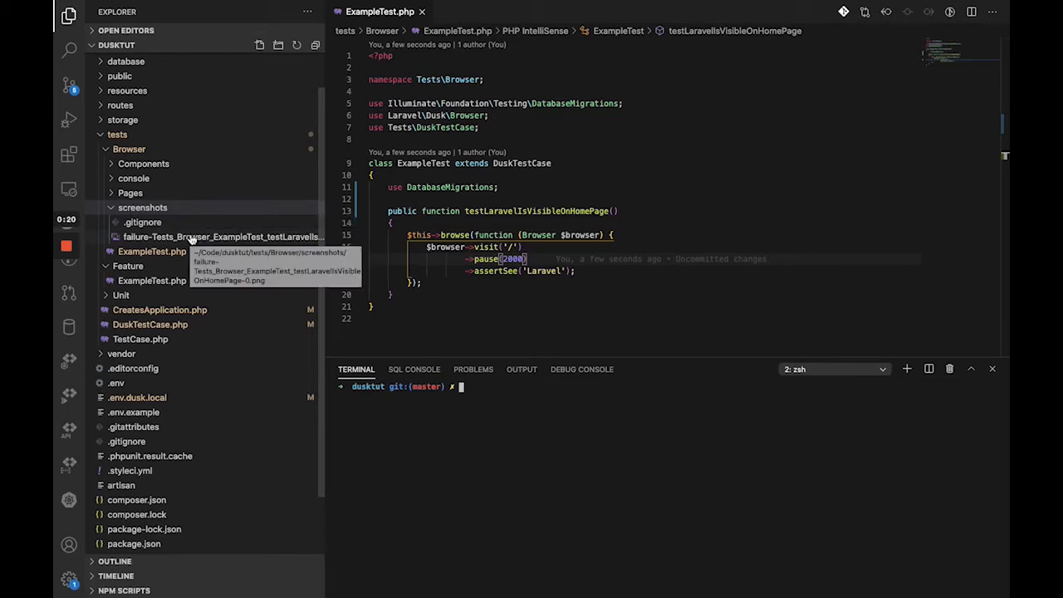
Step: Preview the earlier Dusk failure screenshot showing the Laravel welcome page
left_click(219, 236)
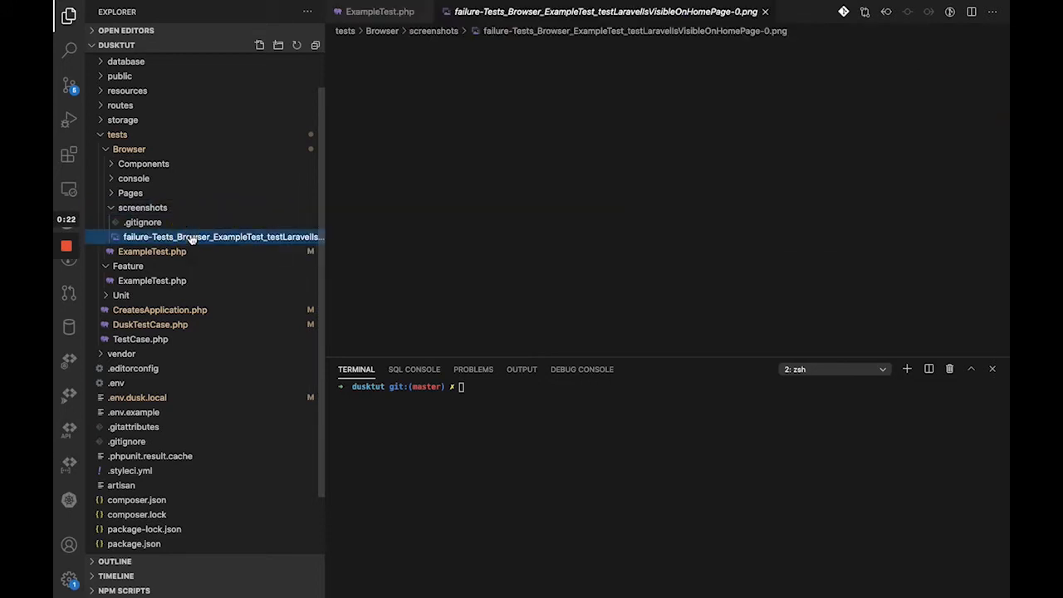
left_click(223, 236)
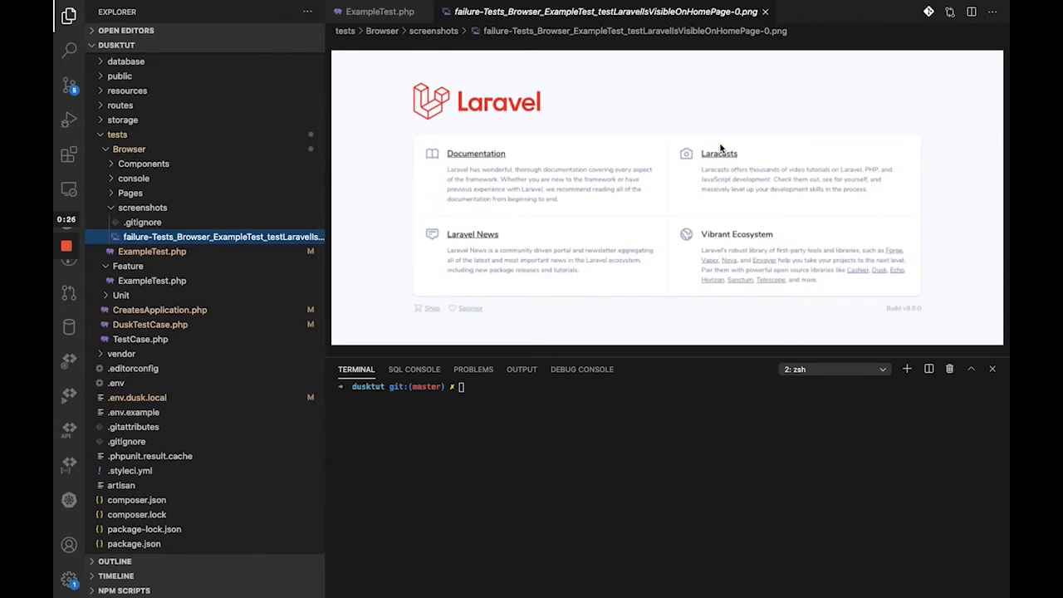
mouse_move(628, 186)
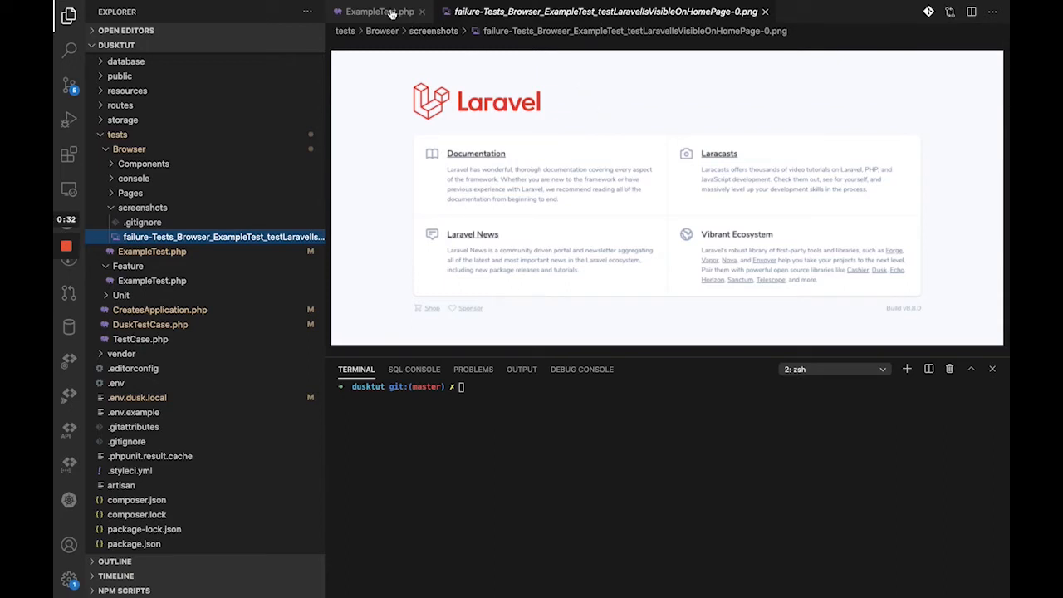
left_click(379, 10)
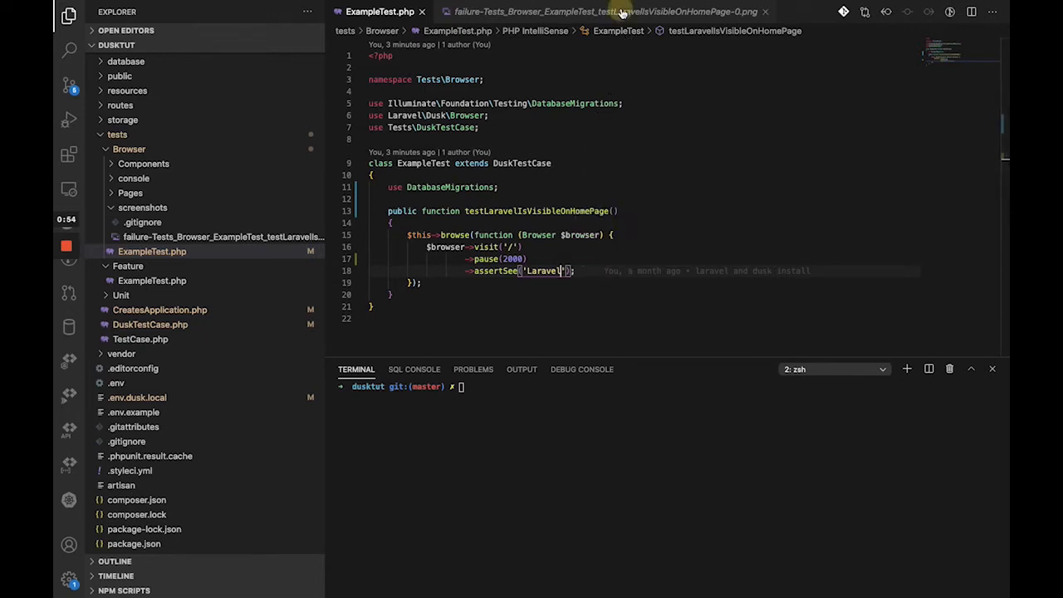
left_click(605, 11)
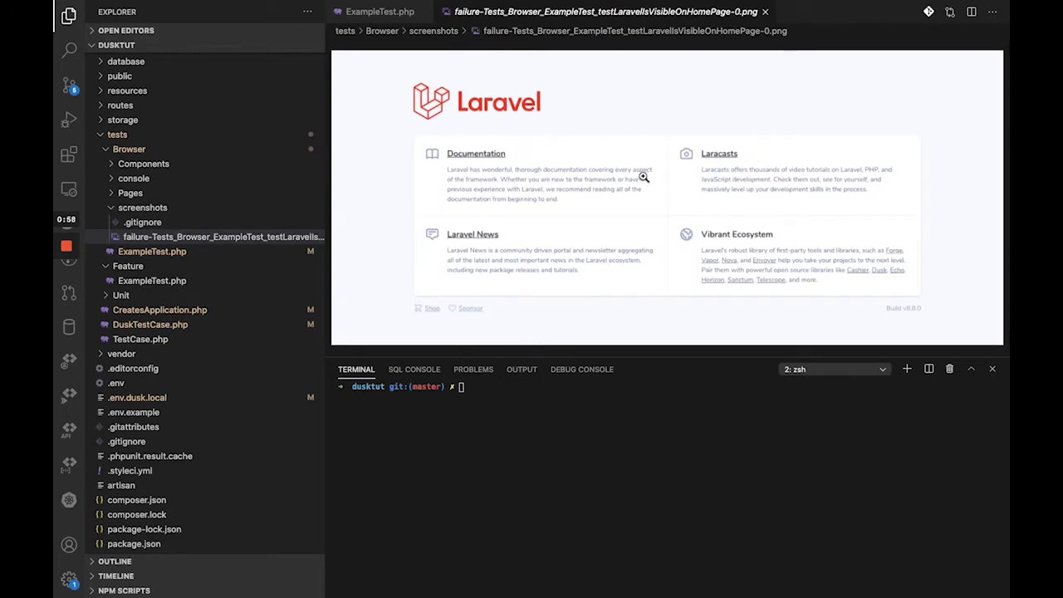
mouse_move(601, 170)
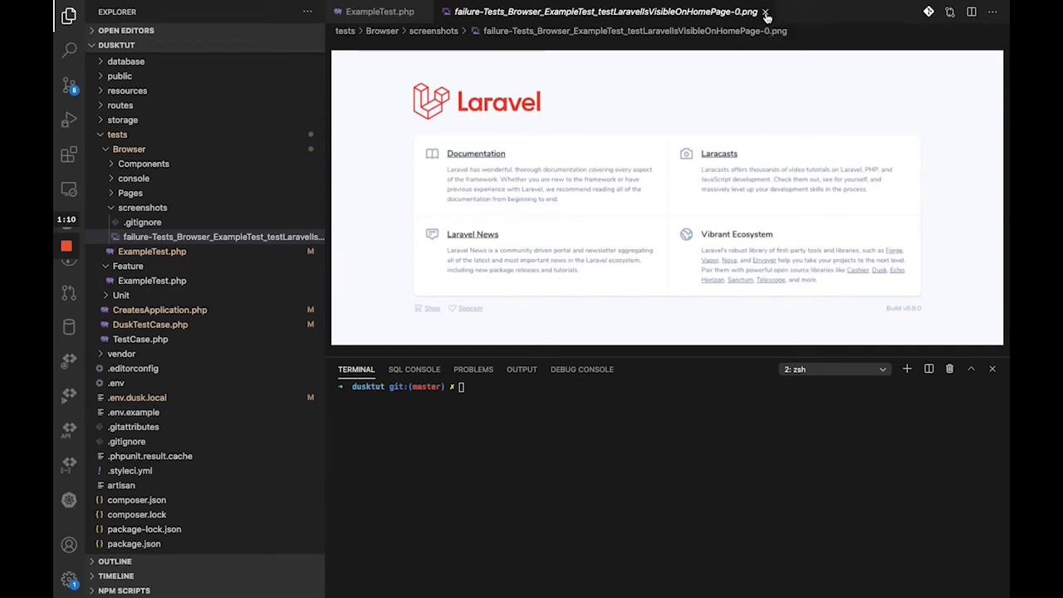
mouse_move(766, 16)
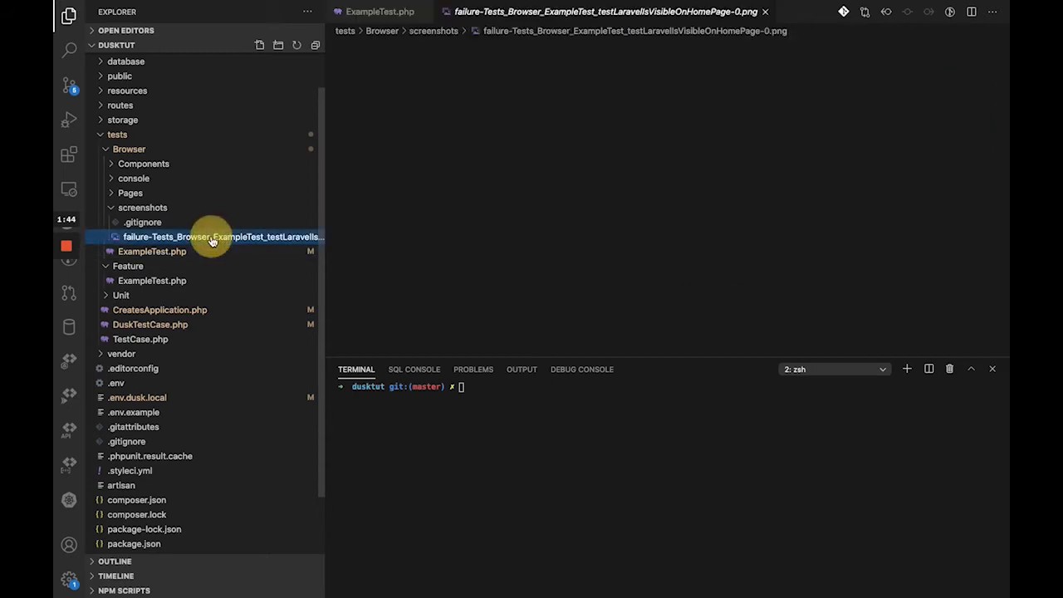
Step: Delete the failure screenshot png from tests/Browser/screenshots, moving it to the trash
right_click(212, 241)
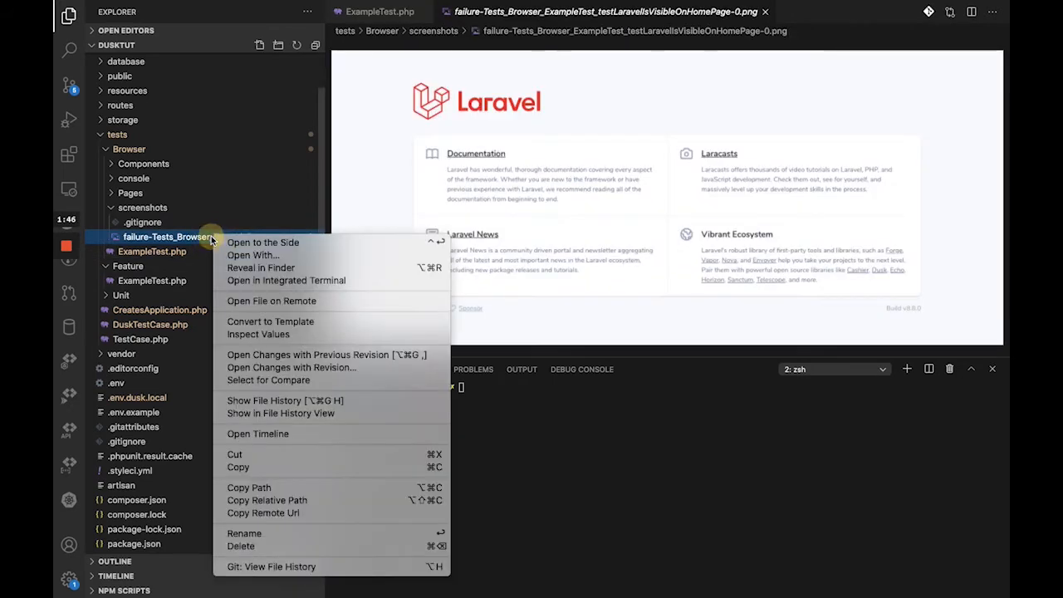
mouse_move(269, 322)
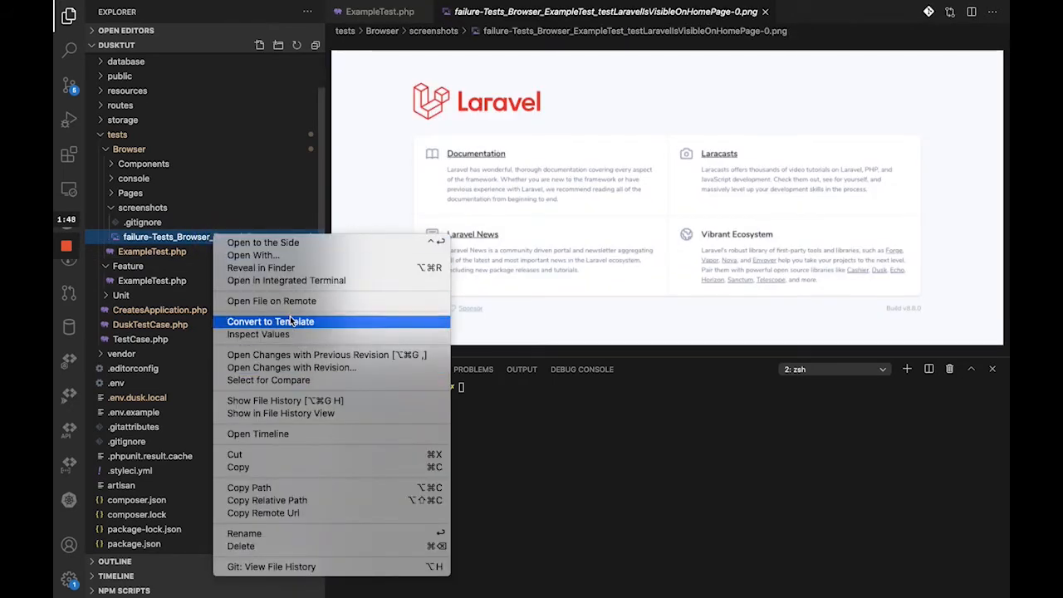
mouse_move(279, 555)
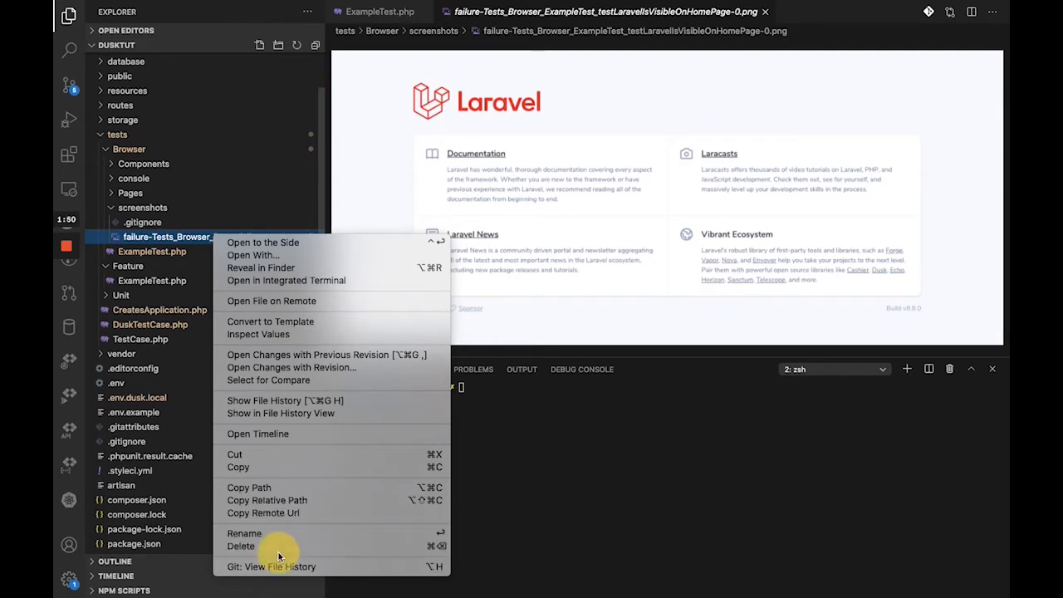
left_click(239, 545)
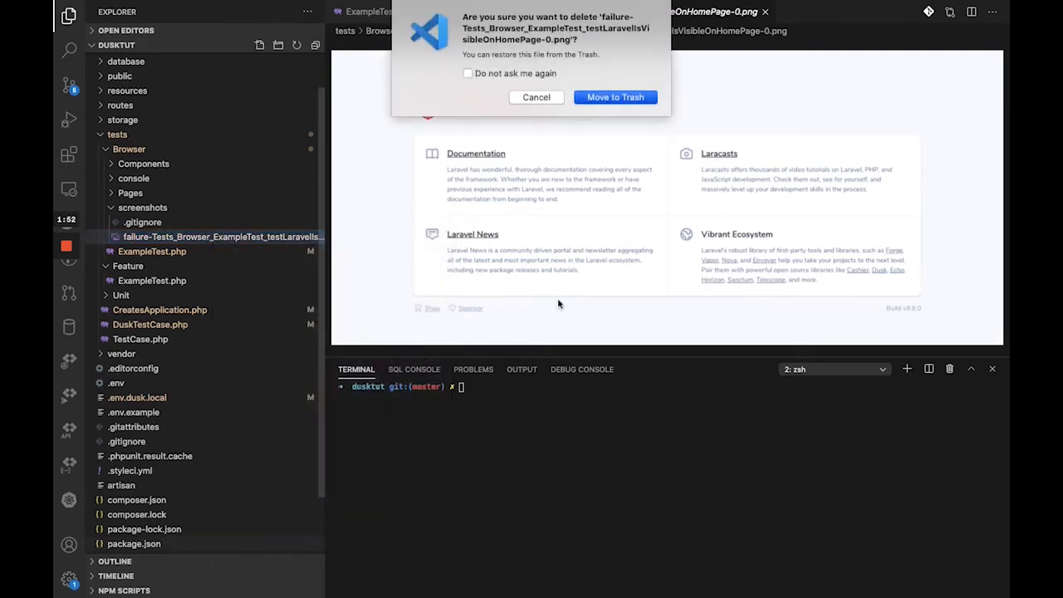
left_click(615, 96)
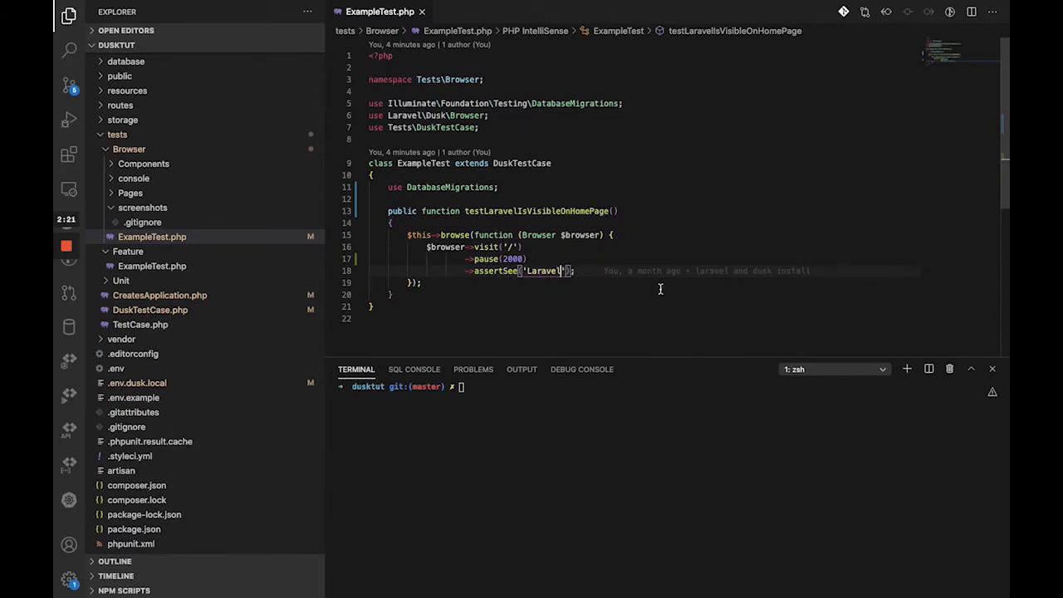
Step: Make assertSee expect 'Laravel22', rerun Dusk to get a fresh failure screenshot, and return to ExampleTest.php
type("22")
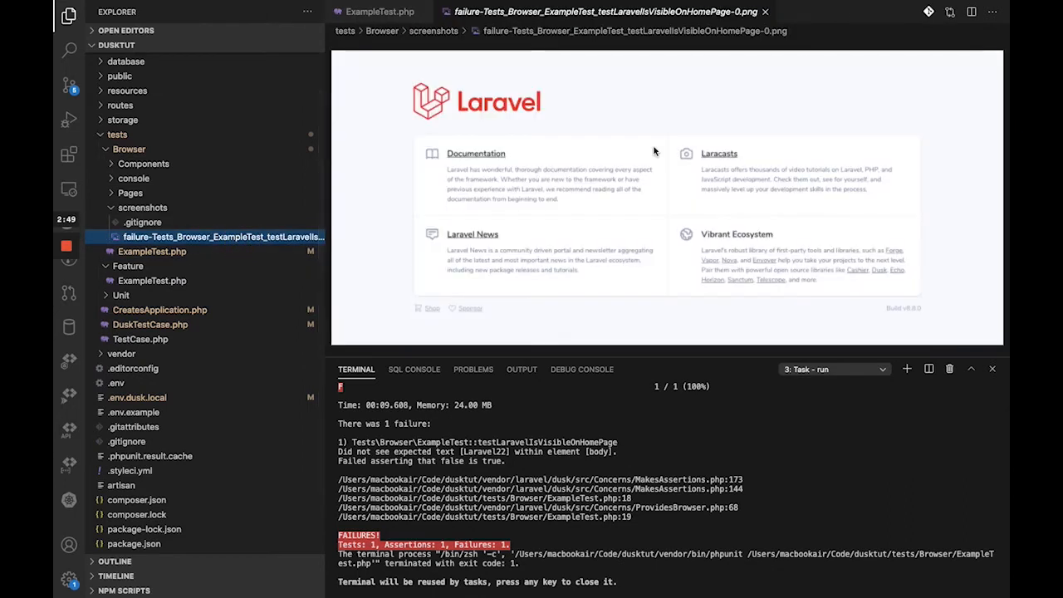
mouse_move(504, 216)
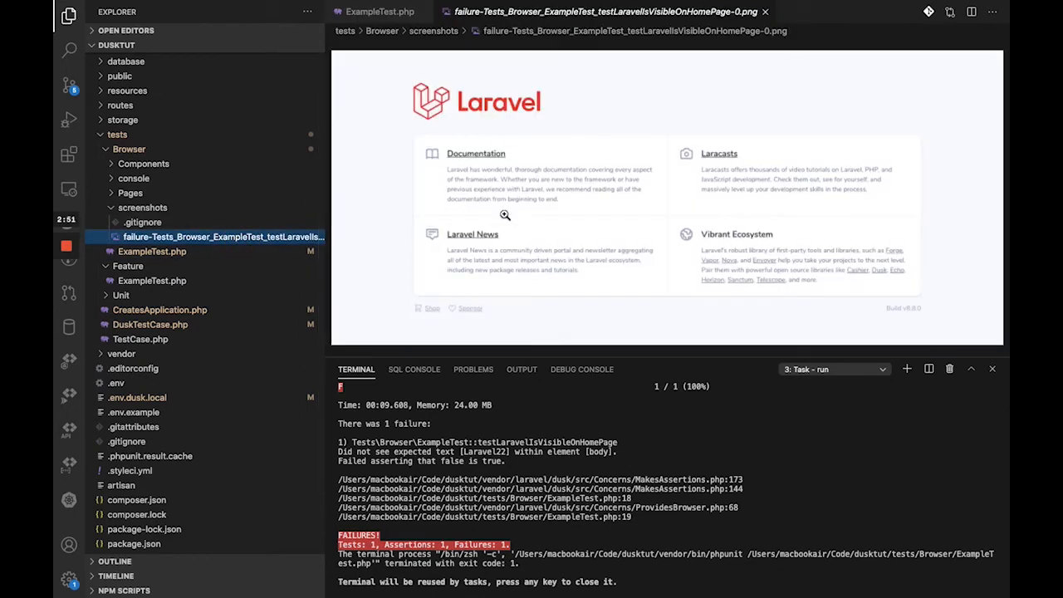
mouse_move(533, 142)
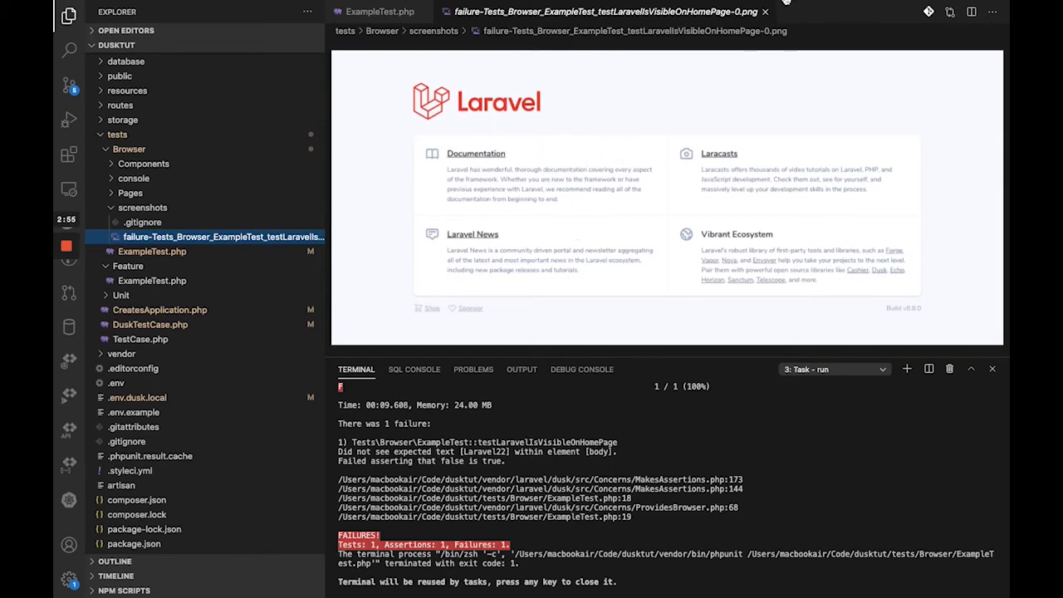
left_click(378, 12)
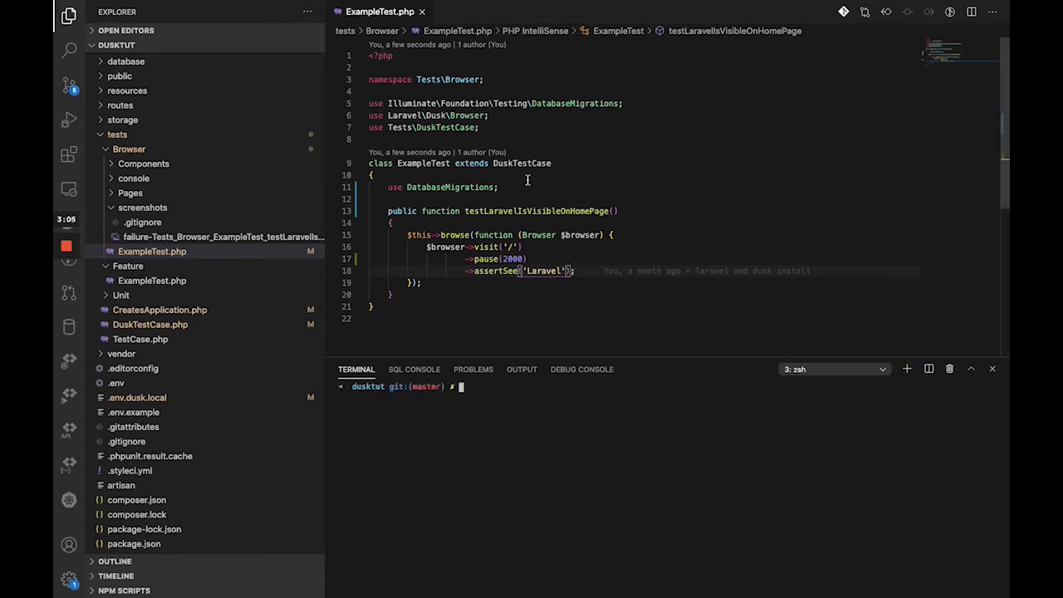
Step: Add ->screenshot('status.png') after ->pause(2000) so the passing test saves status.png
key("enter")
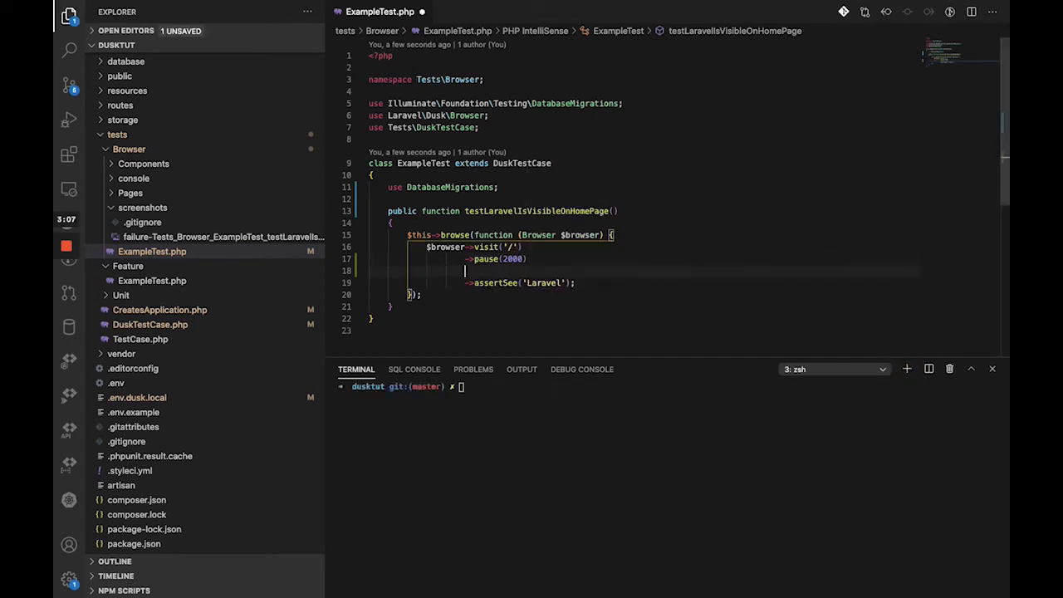
type("scrrenshot(")
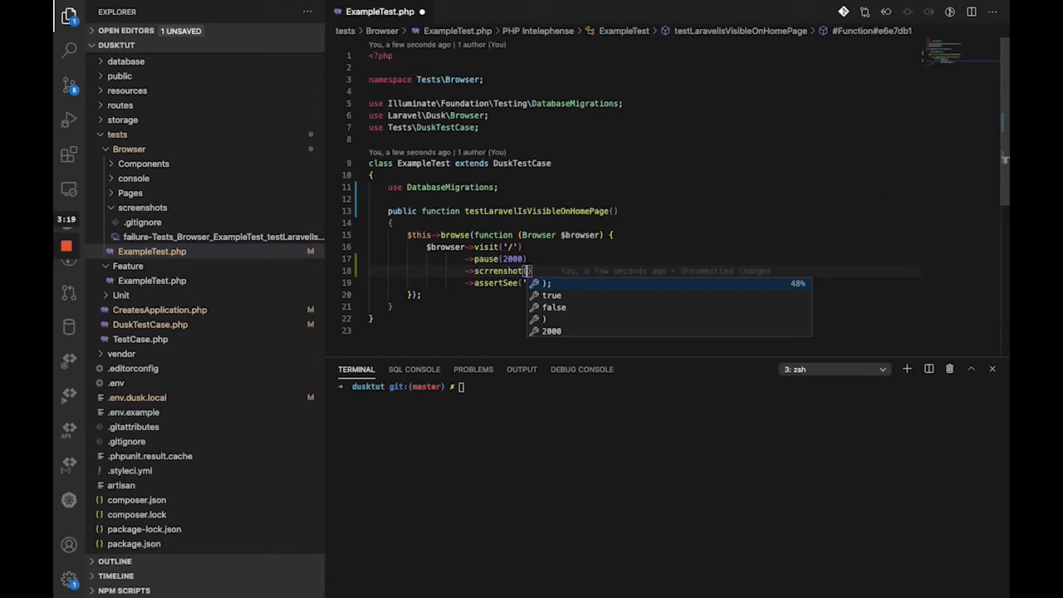
mouse_move(674, 223)
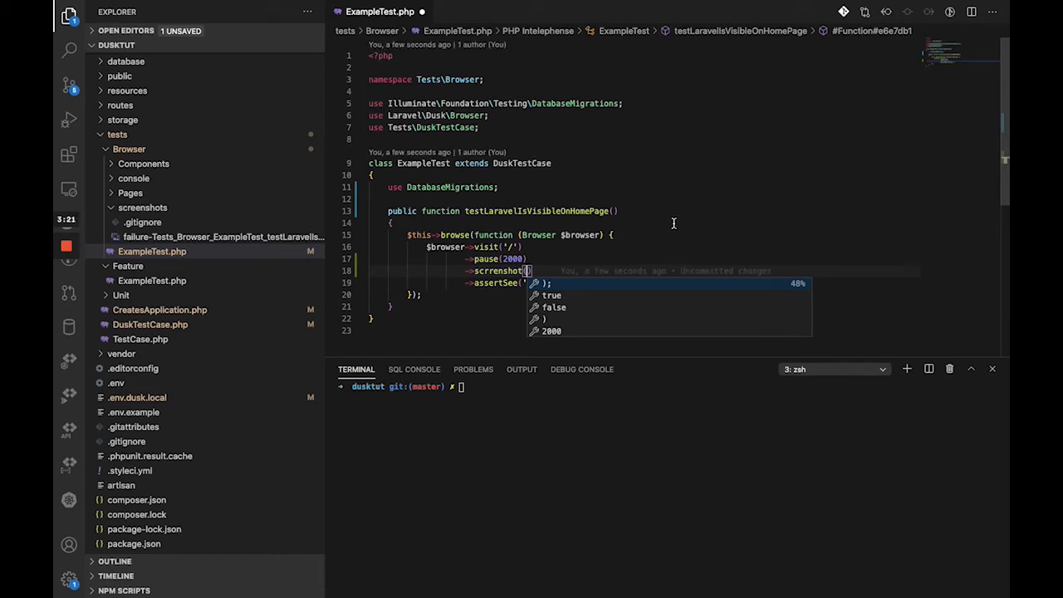
type("'Laravel');")
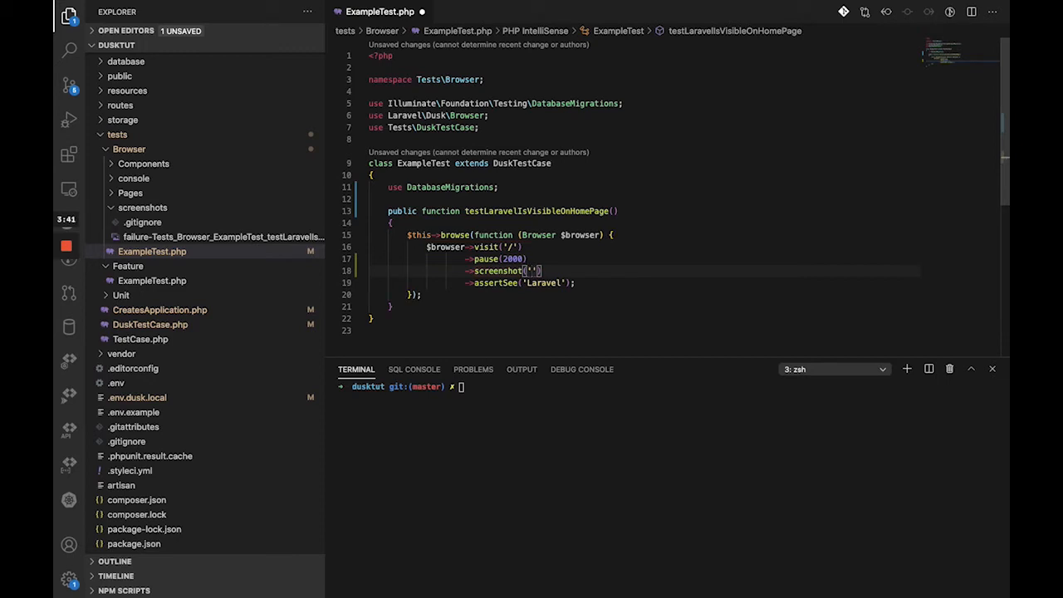
type("status.png")
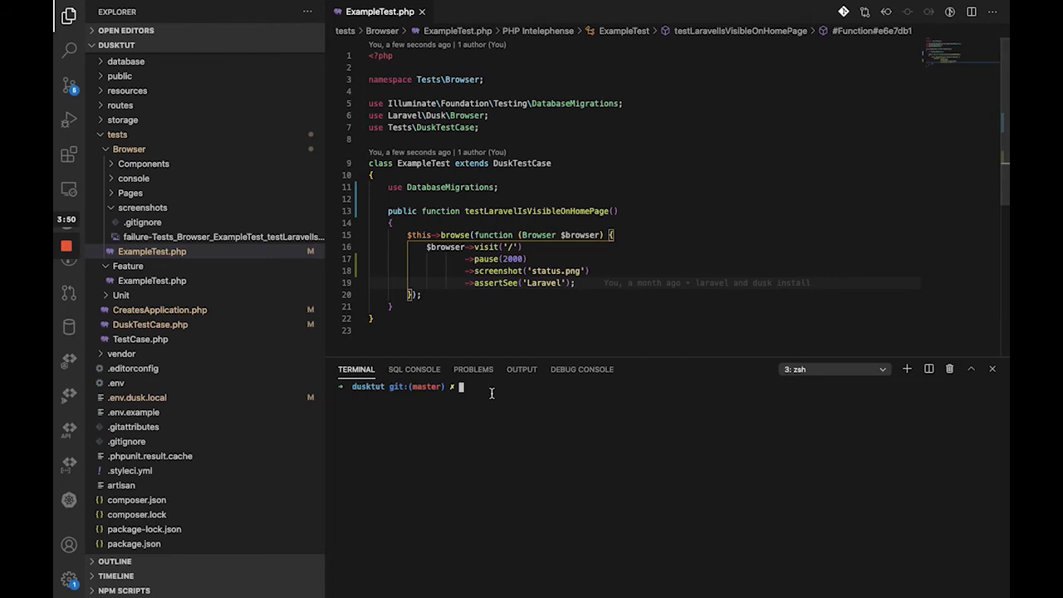
mouse_move(485, 391)
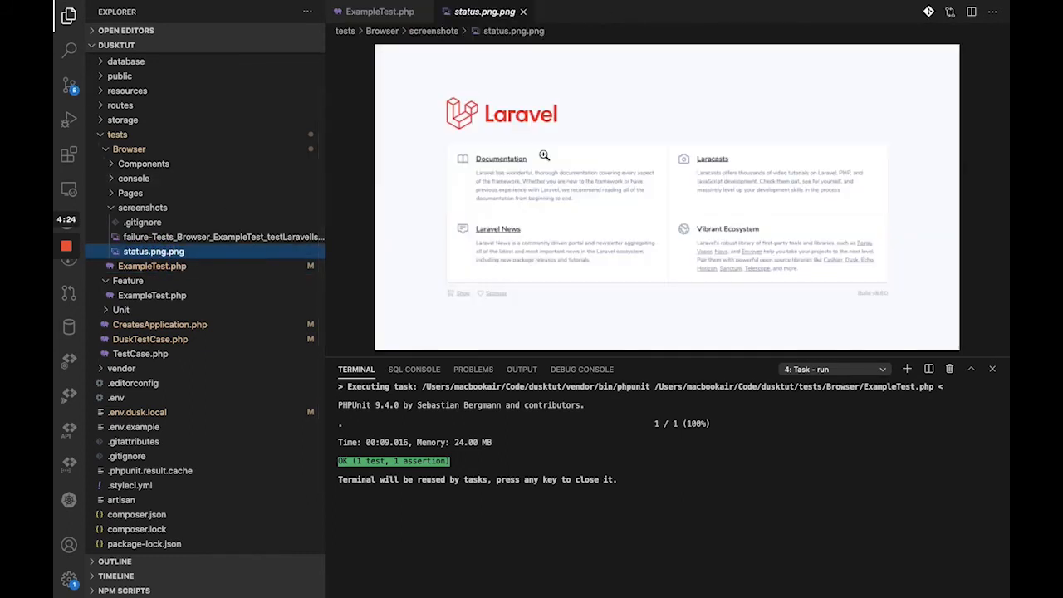
Step: Return to ExampleTest.php showing screenshot('status.png') before assertSee('Laravel')
left_click(378, 12)
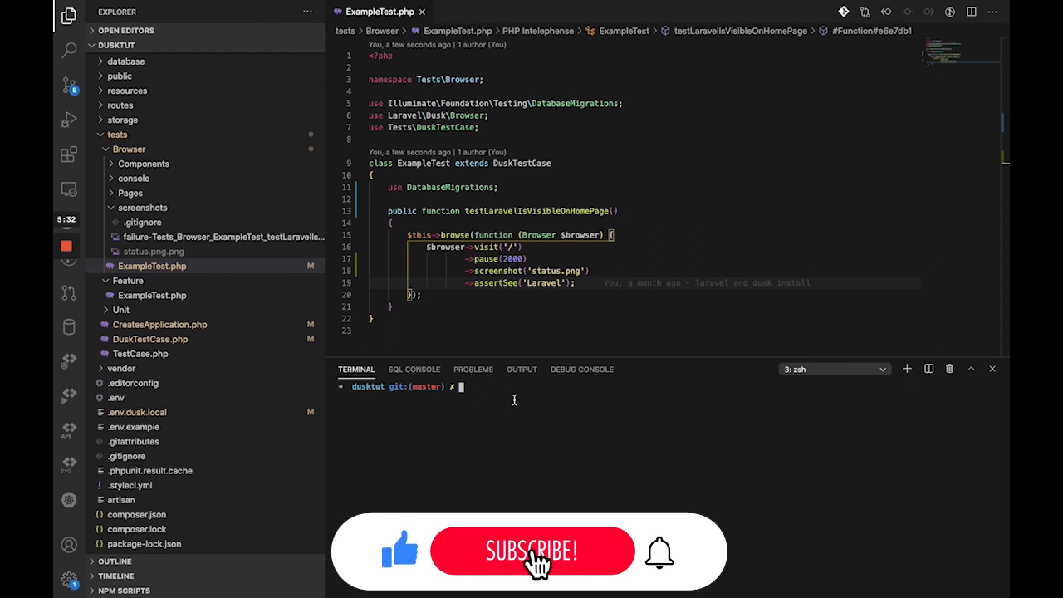
left_click(532, 552)
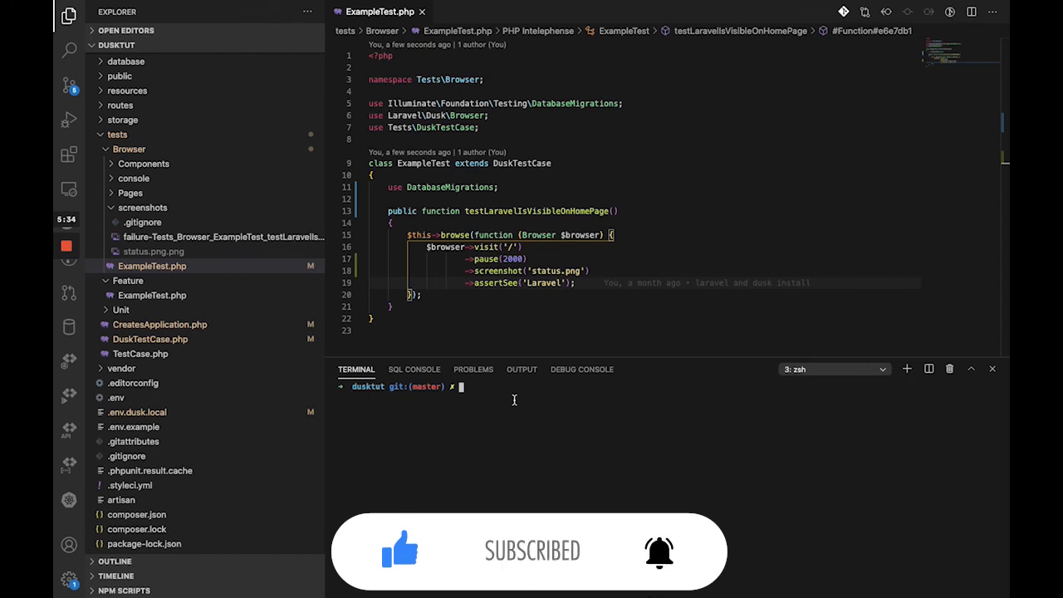